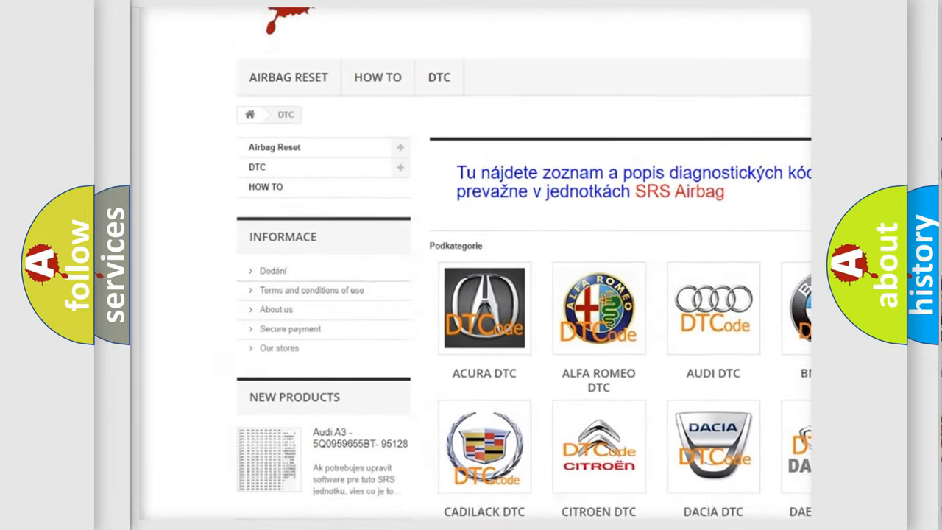
Step: Scroll the car-brand DTC subcategory grid down until the GMC DTC tile appears
{"action": "scroll", "scroll_direction": "down", "scroll_amount": 3}
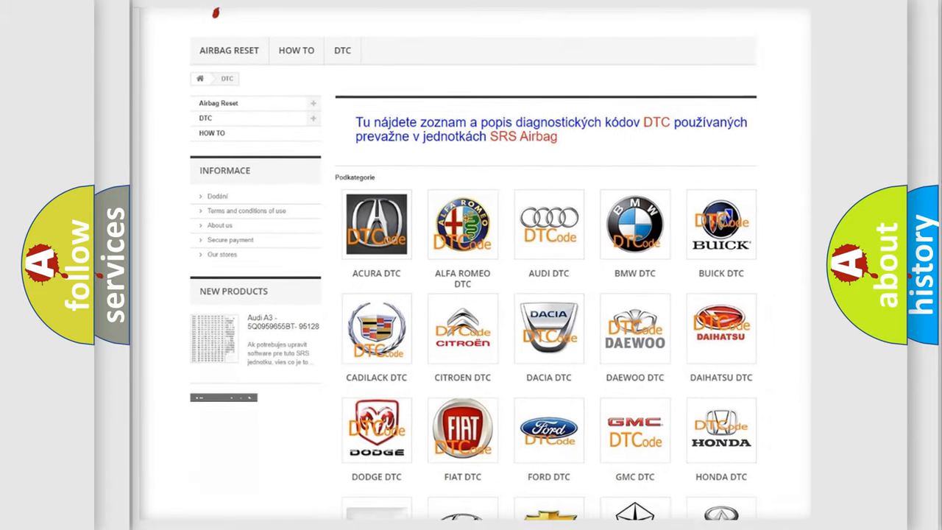
{"action": "scroll", "scroll_direction": "down", "scroll_amount": 3}
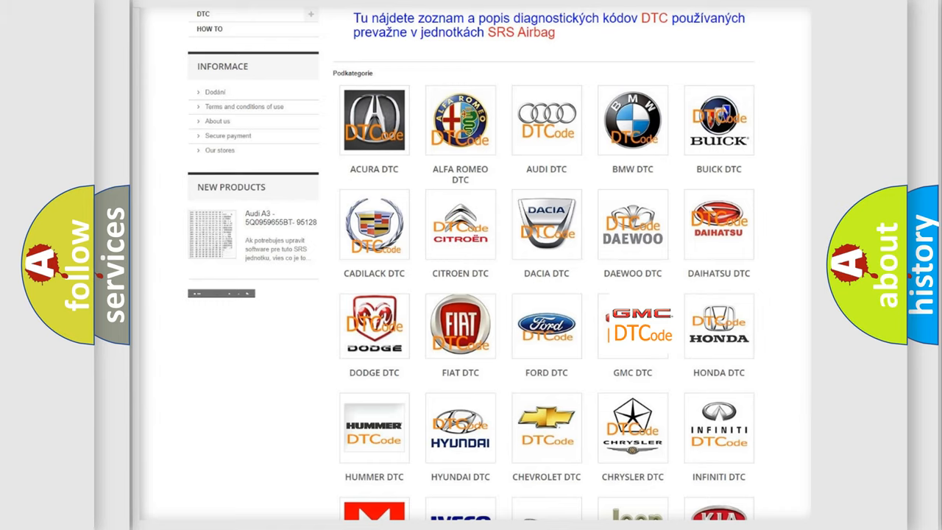
Step: Open the GMC DTC tile to list its trouble codes like B0002 and B0012
{"action": "left_click", "coordinate": [632, 325]}
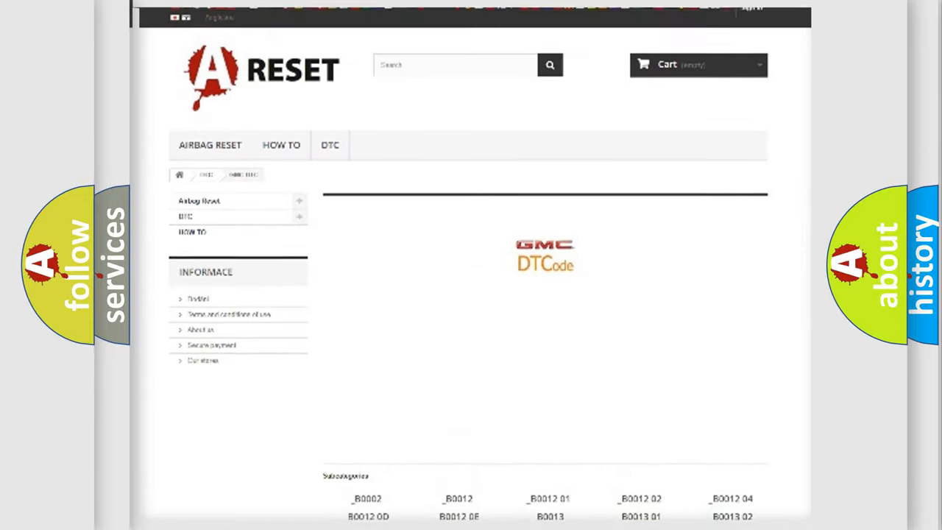